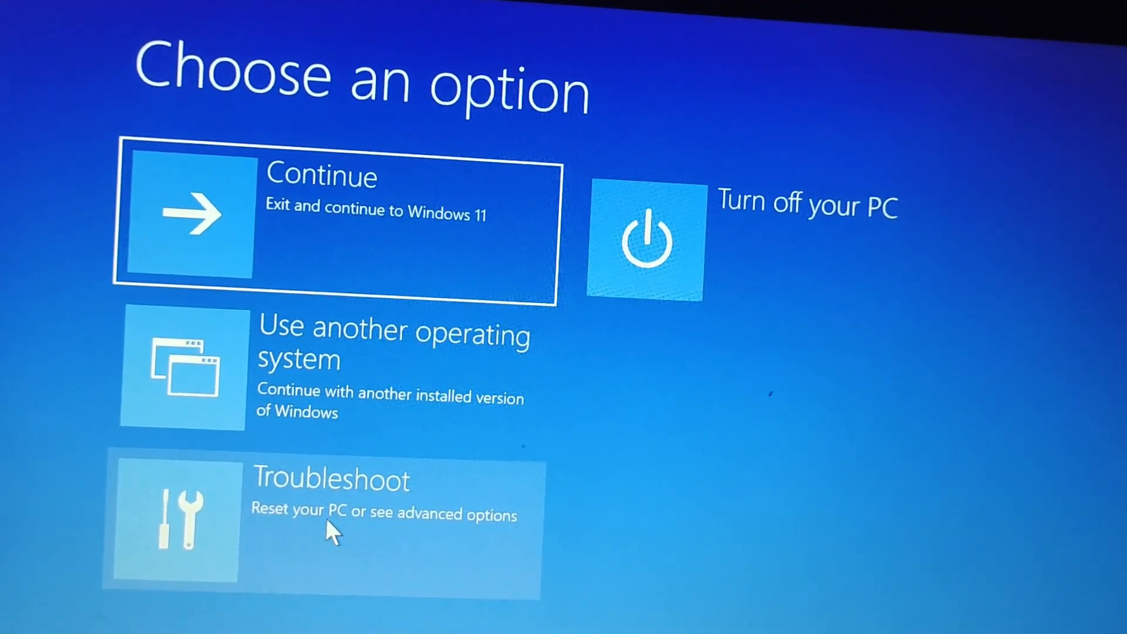
{"action": "mouse_move", "coordinate": [442, 301]}
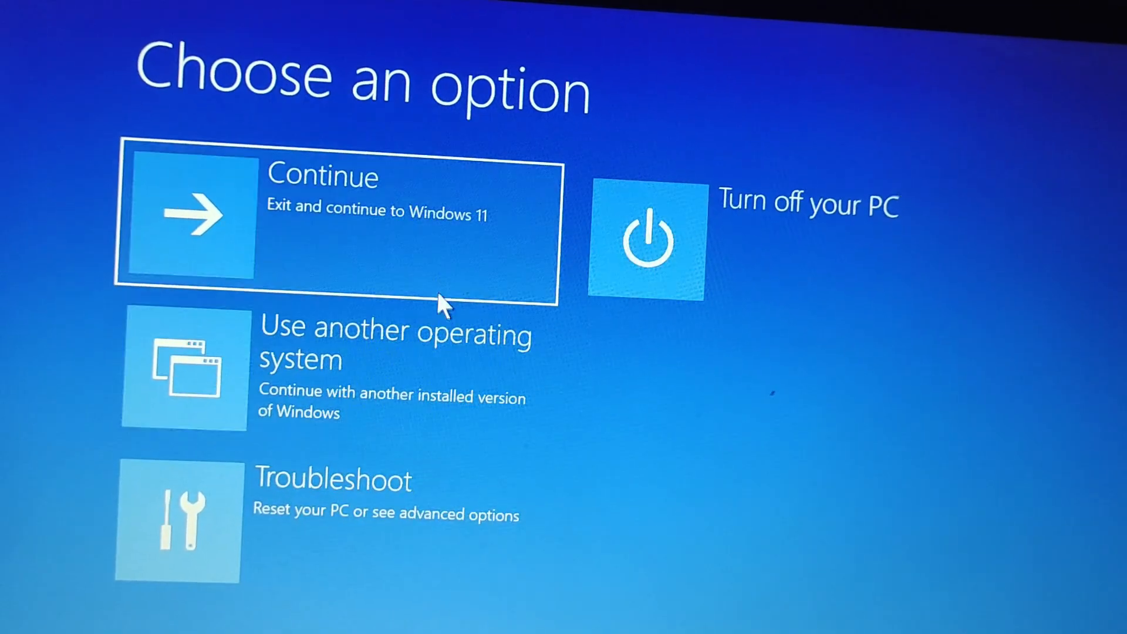
{"action": "mouse_move", "coordinate": [489, 478]}
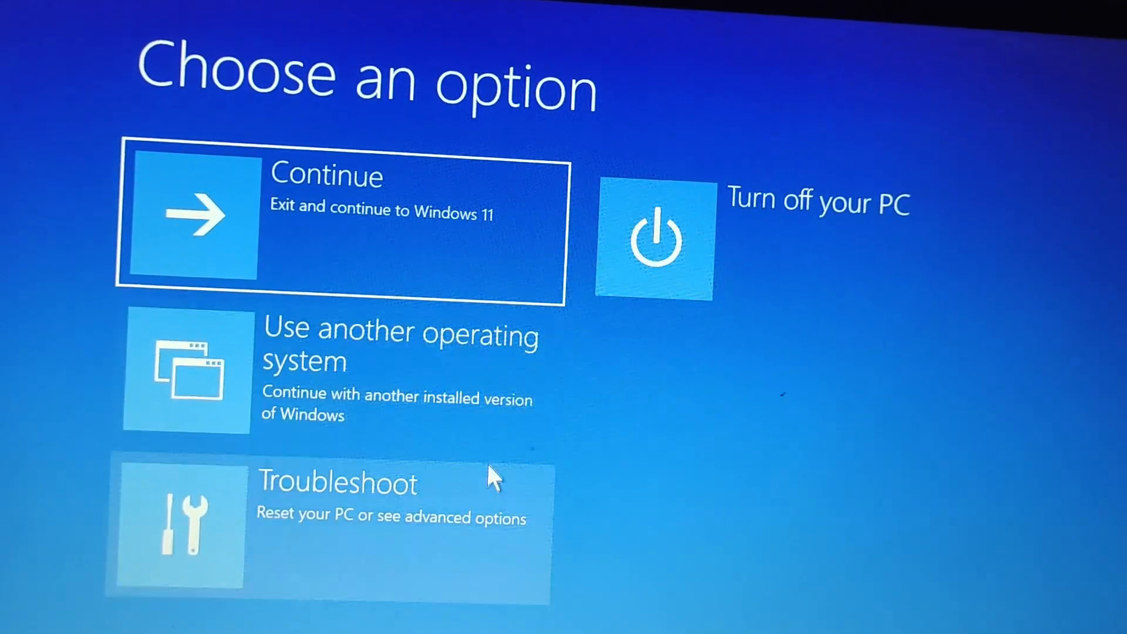
{"action": "mouse_move", "coordinate": [403, 292]}
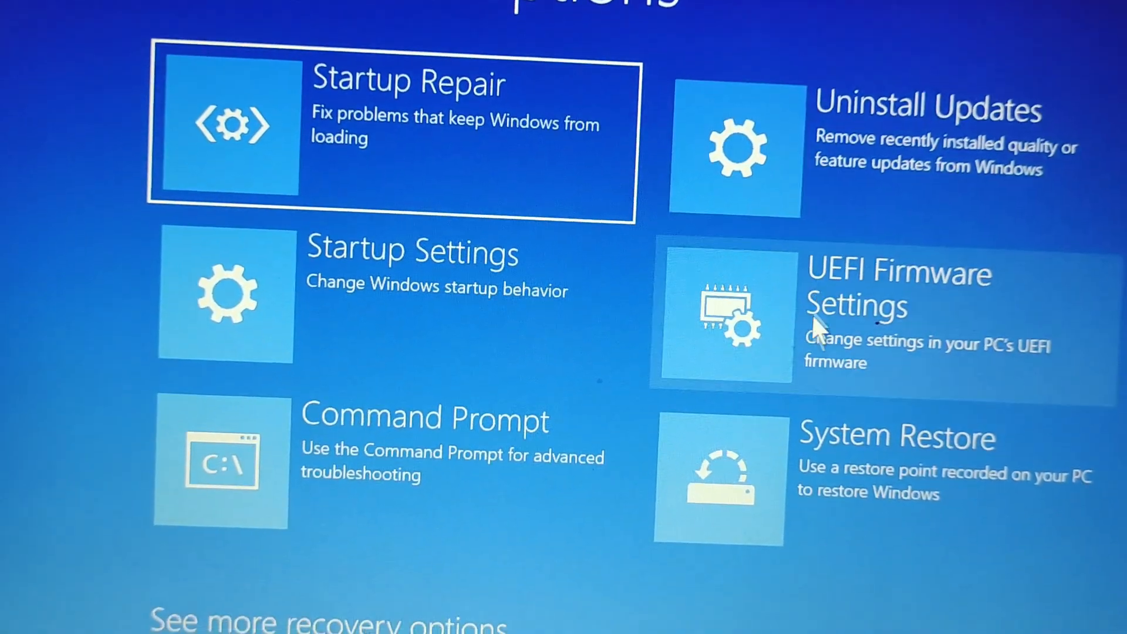
{"action": "mouse_move", "coordinate": [482, 298]}
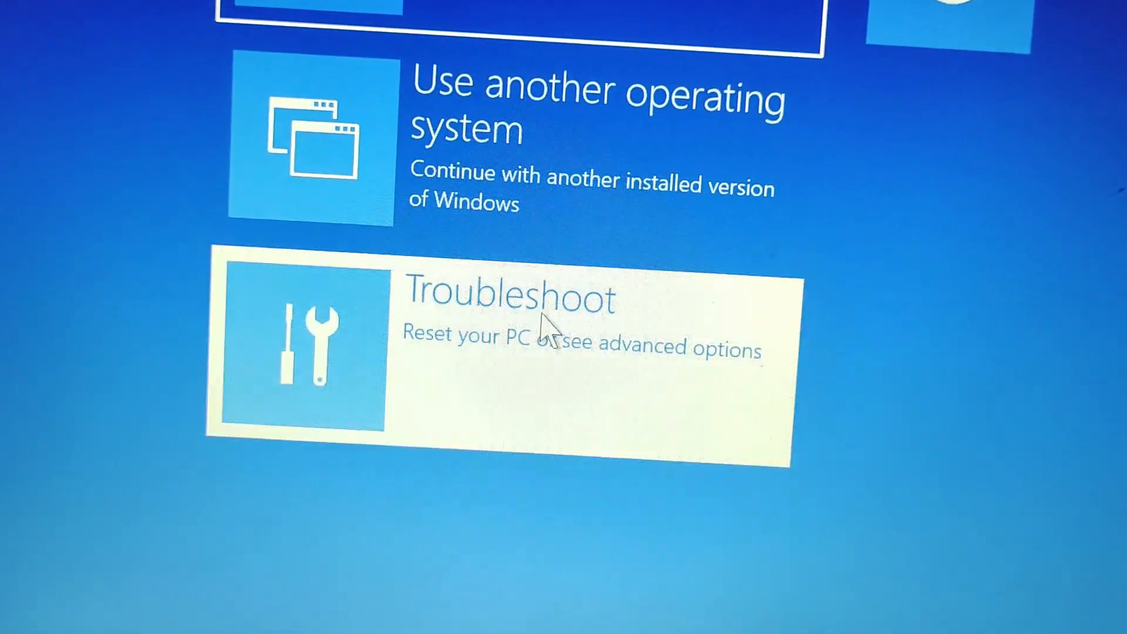
Step: Go through Troubleshoot and Advanced options to reach the Startup Settings page
{"action": "left_click", "coordinate": [503, 345]}
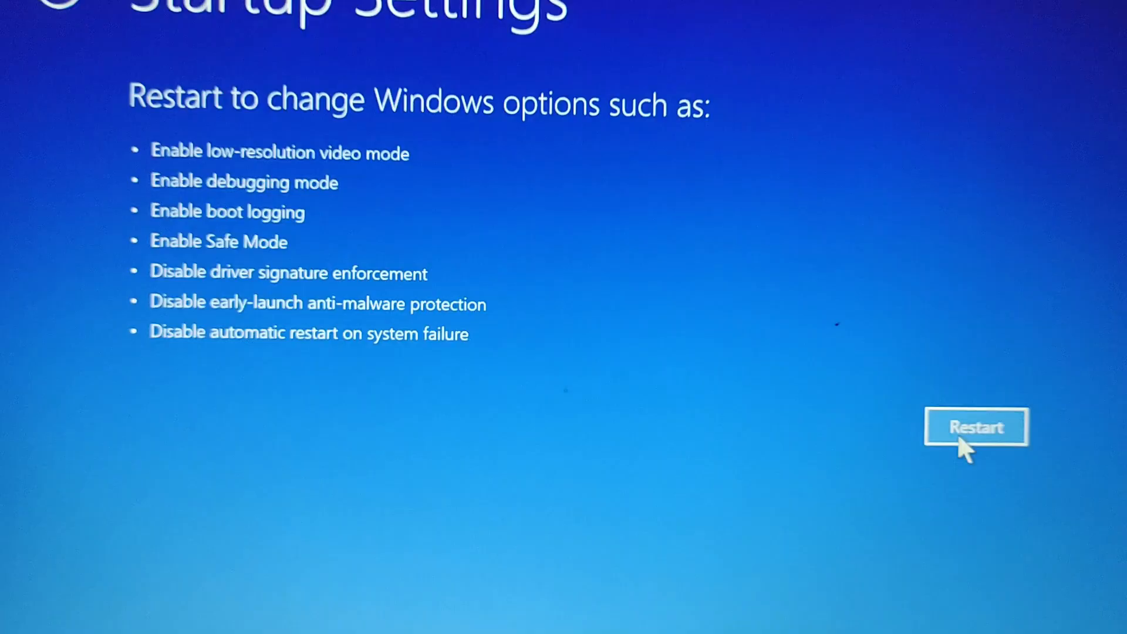
Step: Restart from Startup Settings to show the numbered boot menu with Safe Mode options 4–6
{"action": "left_click", "coordinate": [976, 426]}
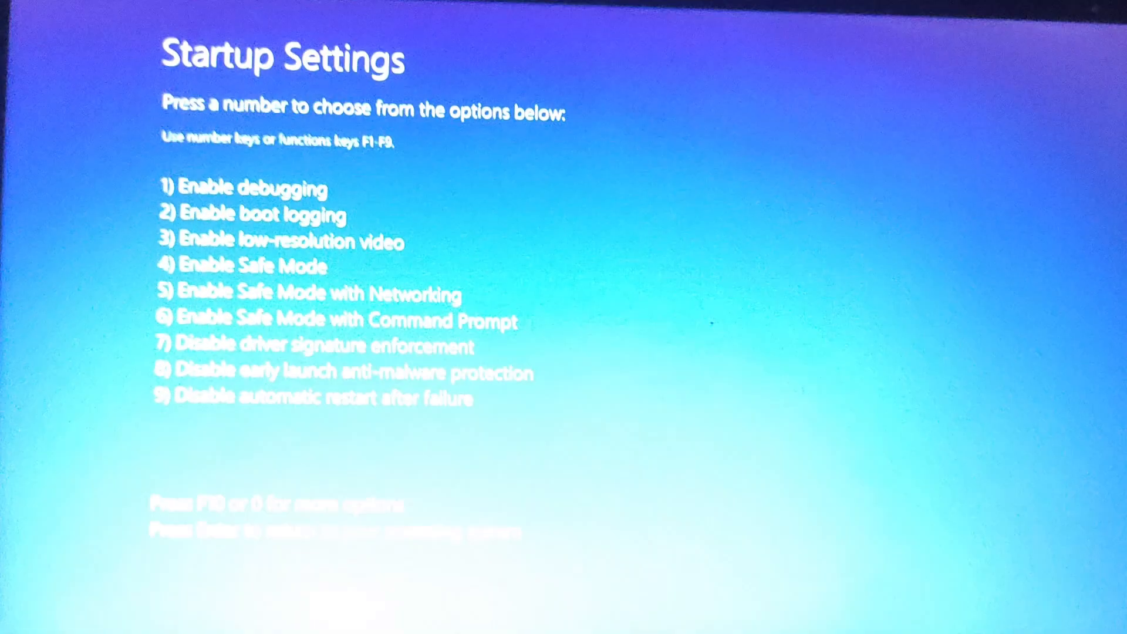